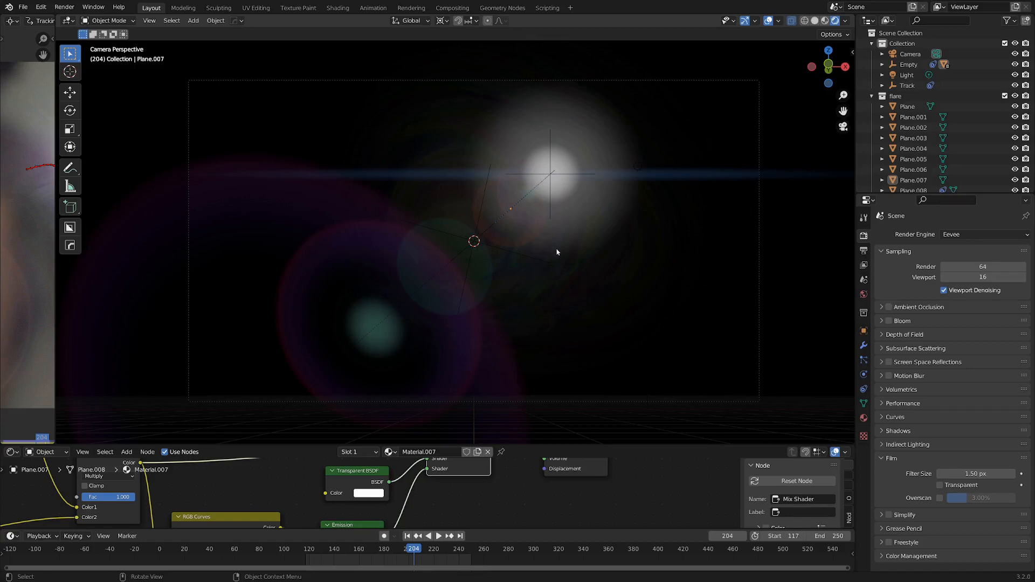
Step: Open the Tracking workspace showing the footage and the light's marker track
left_click(438, 535)
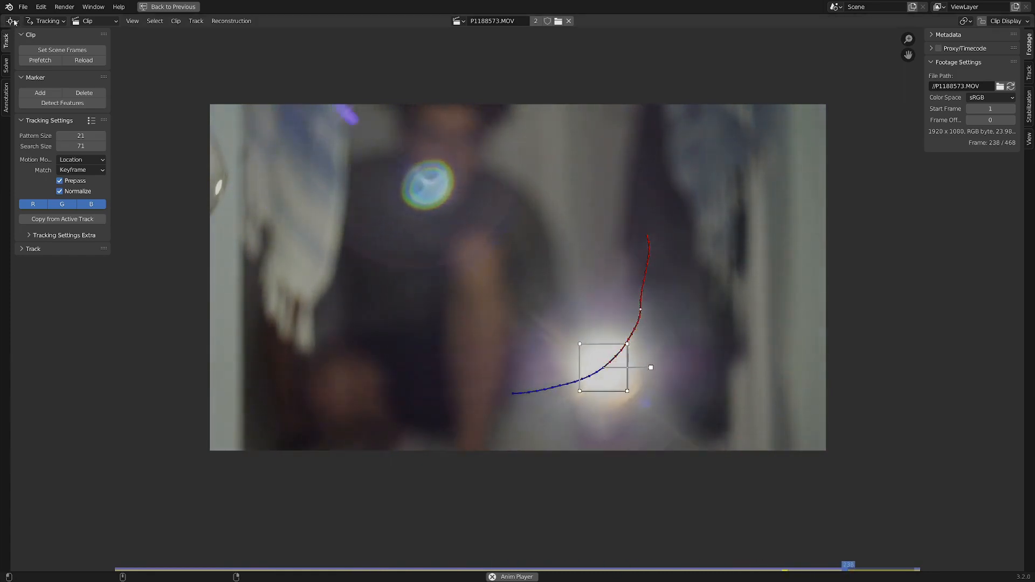
Step: Scrub the clip to frame 152 and go back to the 3D scene
left_click_drag(847, 564, 326, 565)
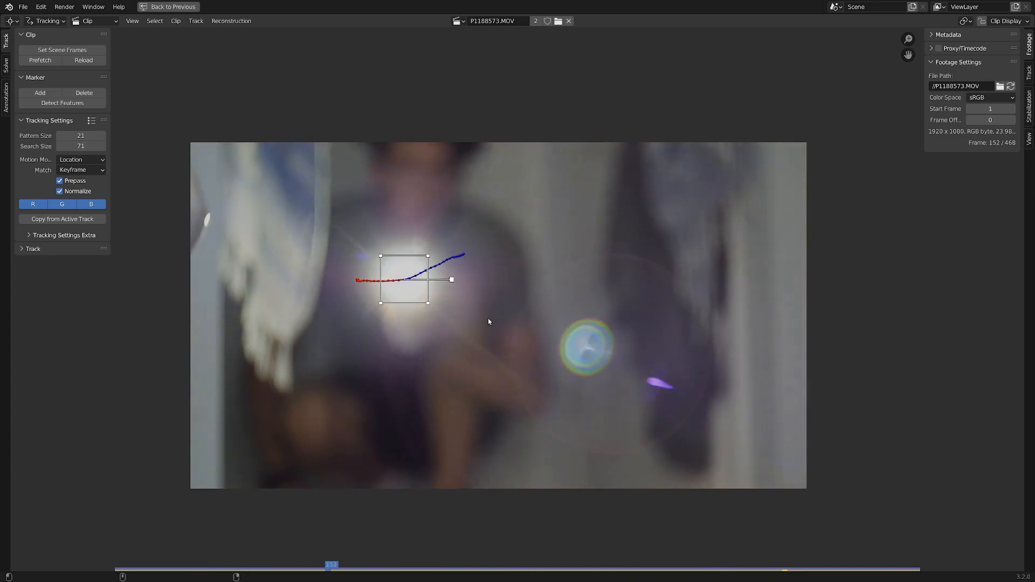
left_click(151, 7)
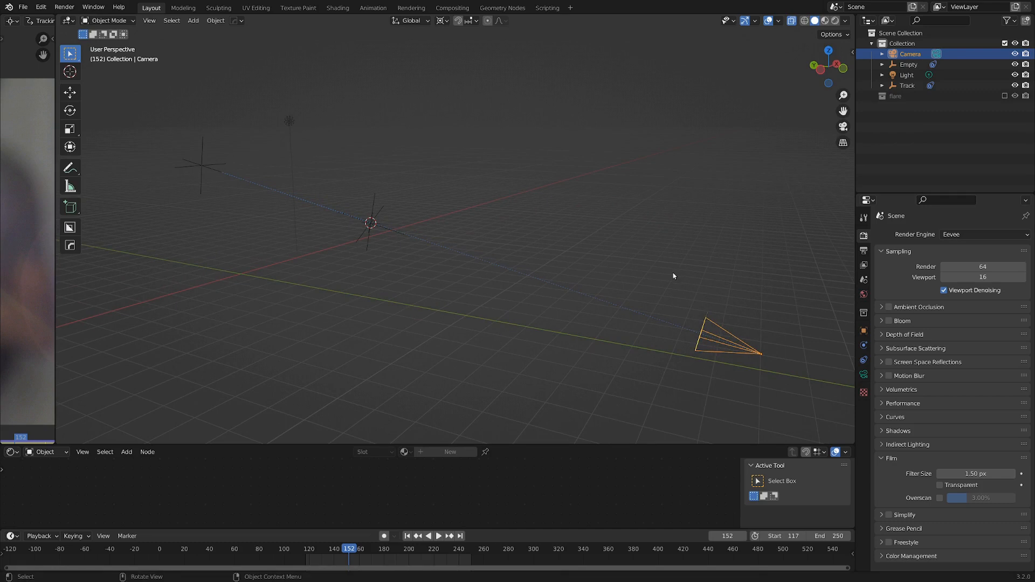
Step: Add a sphere empty at the camera, copy the camera's rotation, and move it toward the centre
left_click(762, 353)
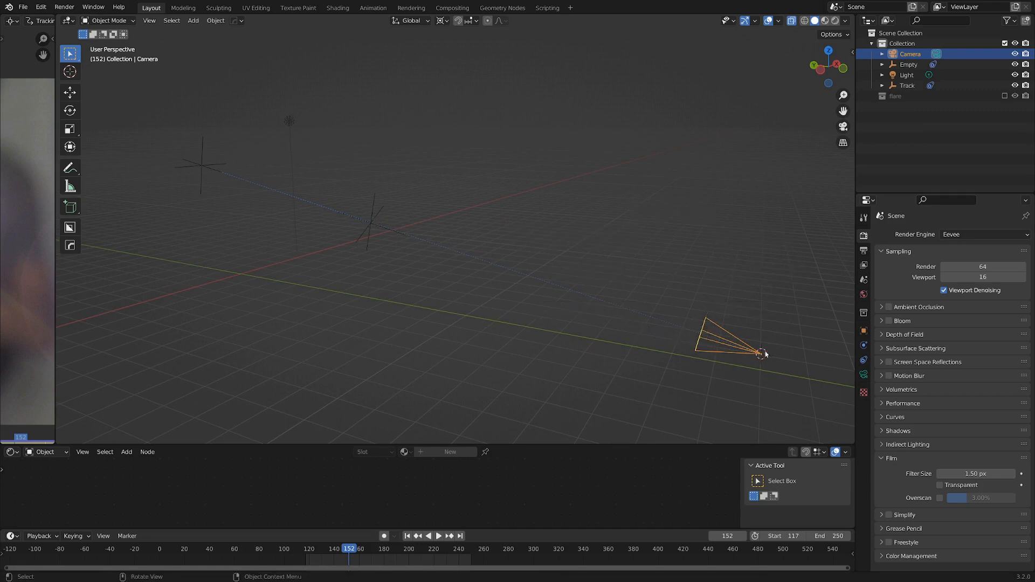
left_click(193, 20)
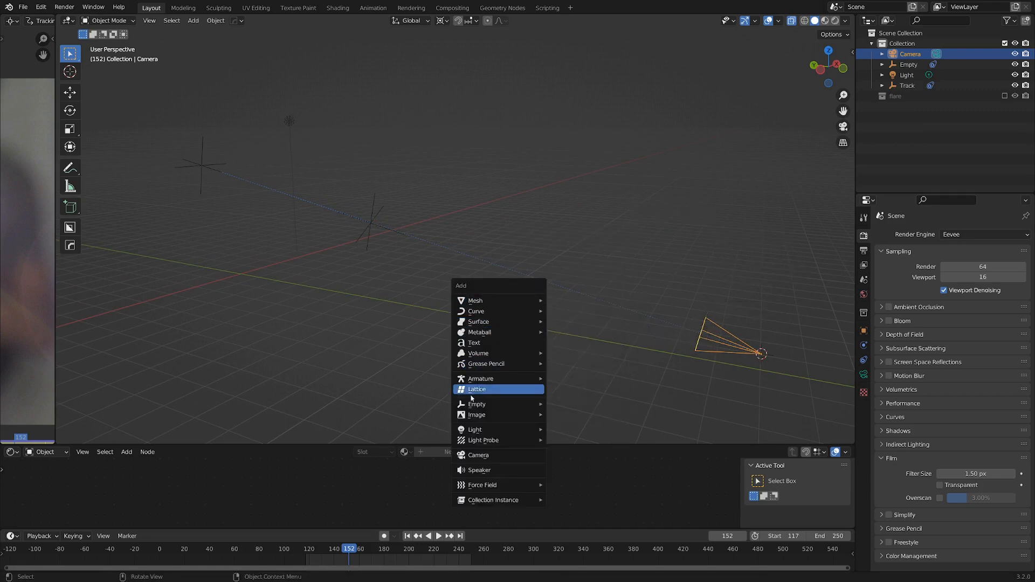
mouse_move(476, 404)
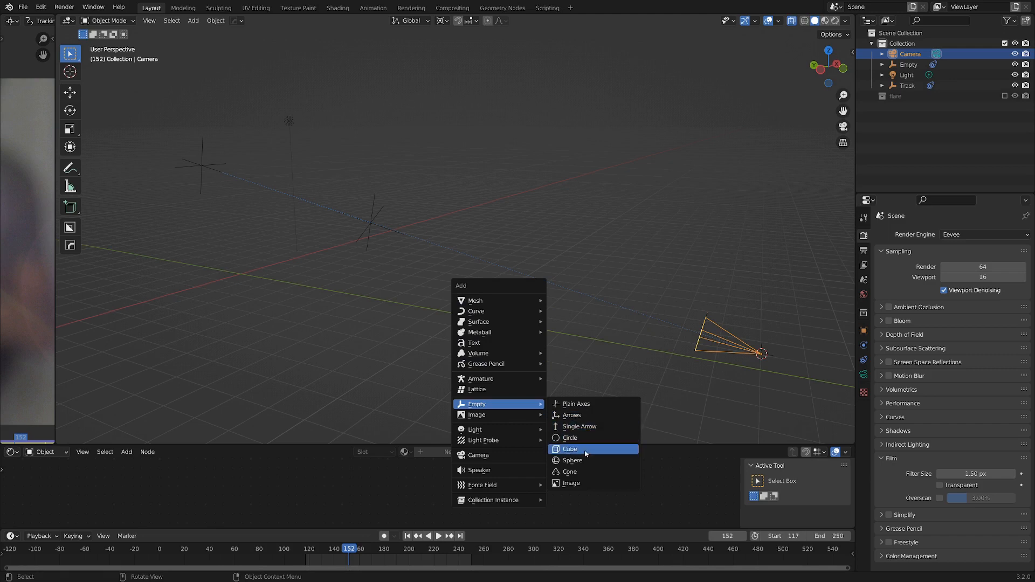
left_click(572, 460)
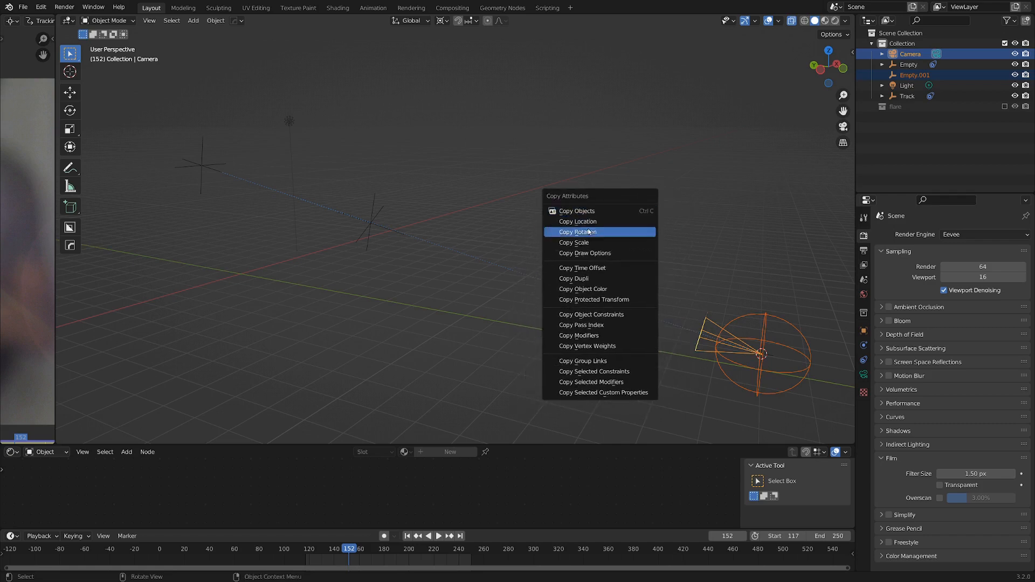
left_click(577, 232)
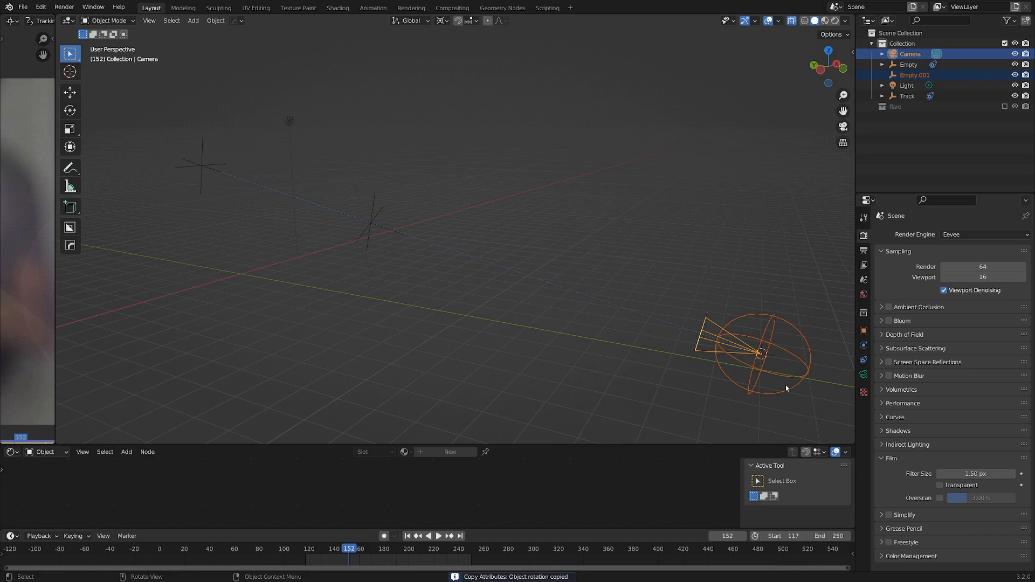
mouse_move(766, 375)
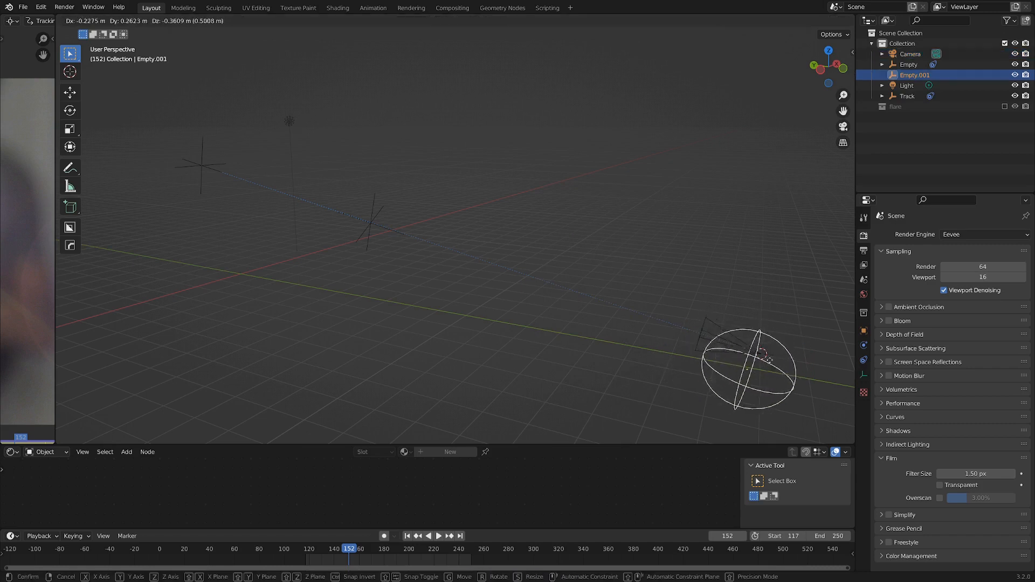
left_click_drag(749, 366, 415, 234)
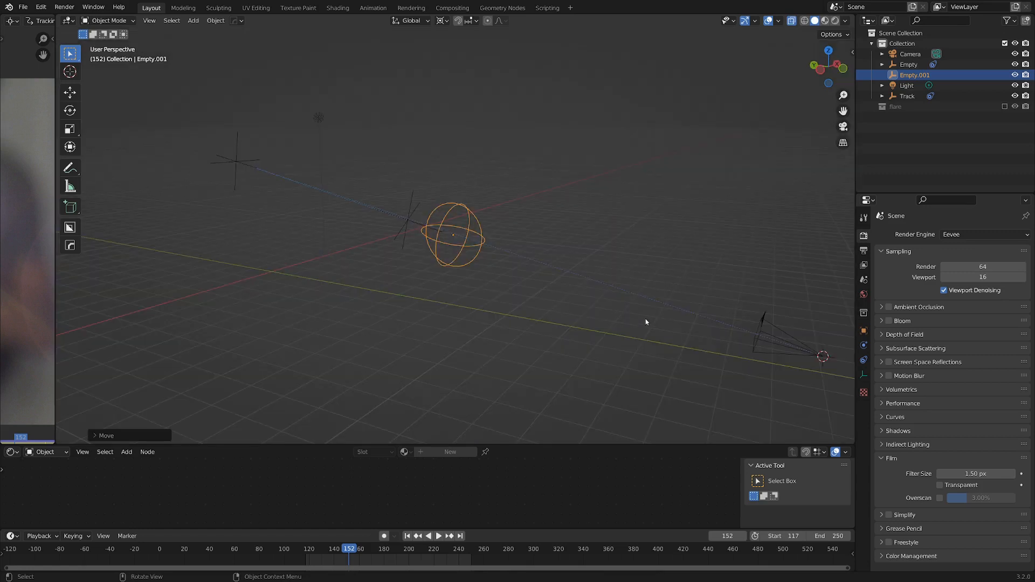
mouse_move(446, 241)
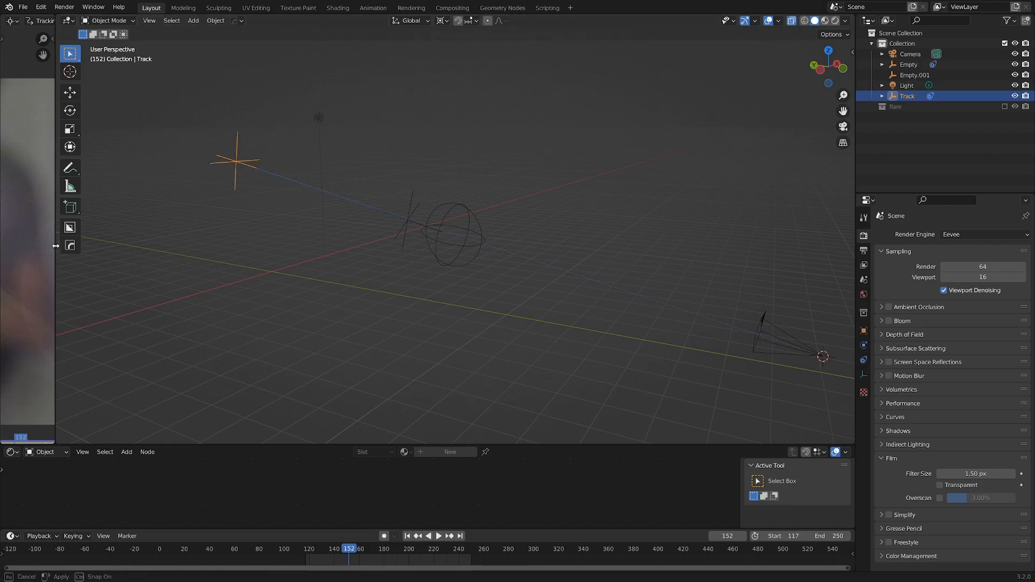
Step: Split off a Movie Clip Editor, link the Track empty to the marker, and reselect the sphere empty
left_click(41, 7)
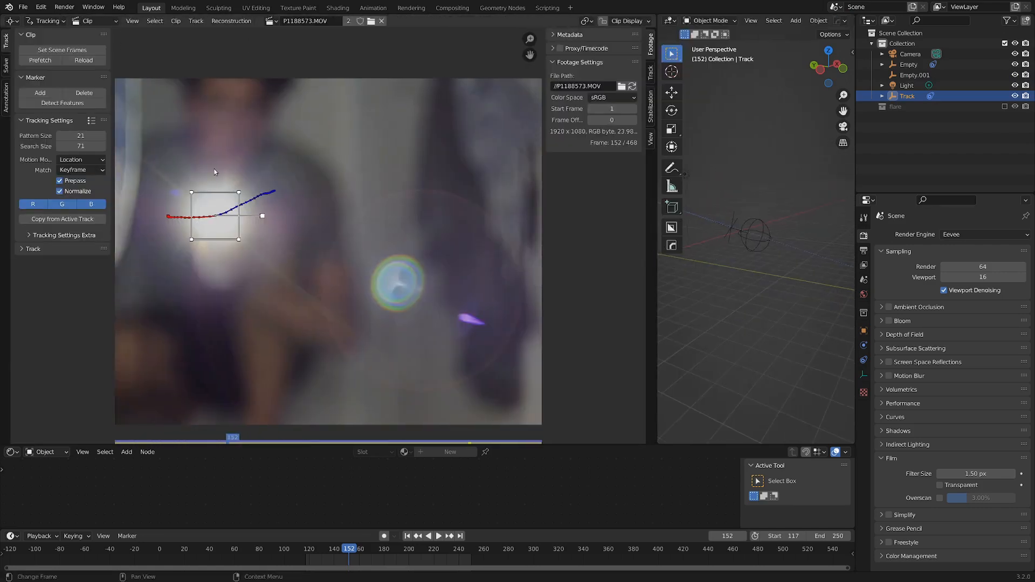
left_click(230, 21)
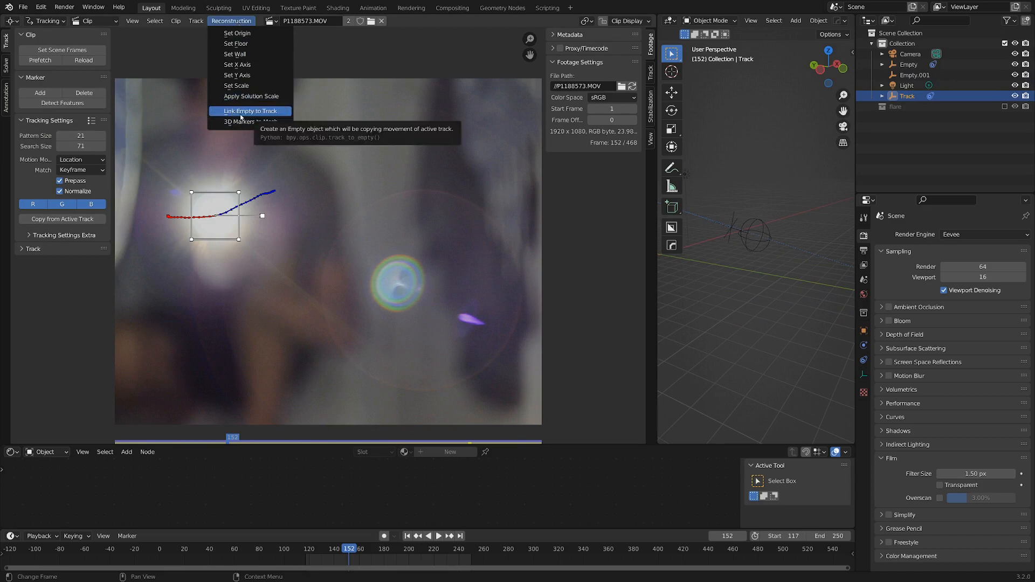
left_click(250, 110)
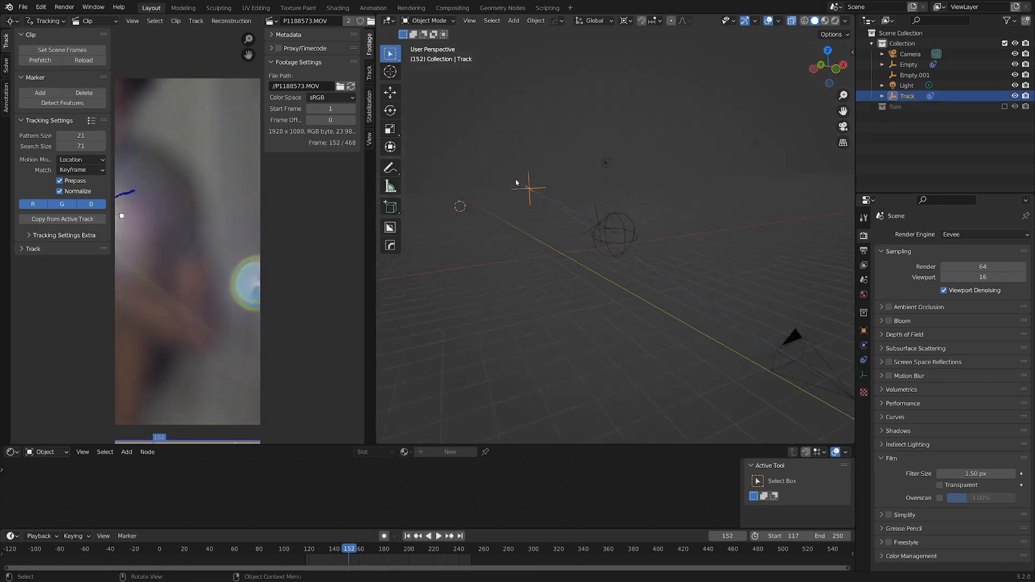
left_click(439, 535)
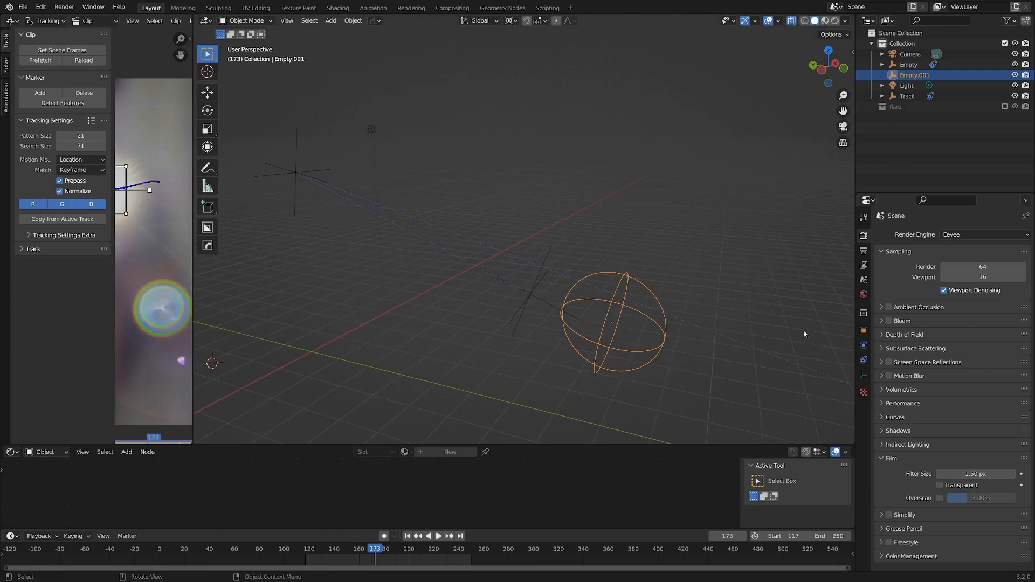
mouse_move(862, 361)
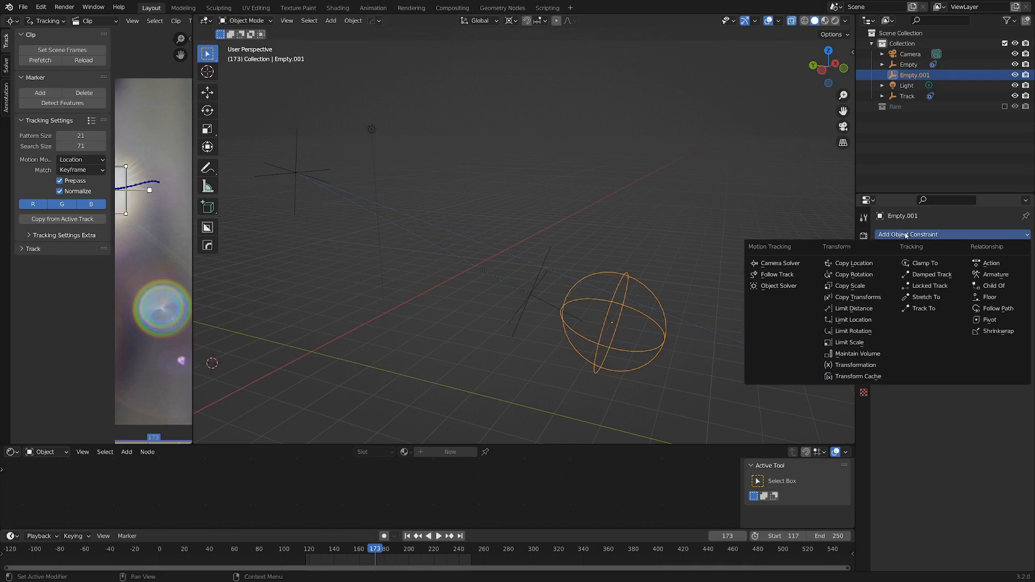
mouse_move(931, 273)
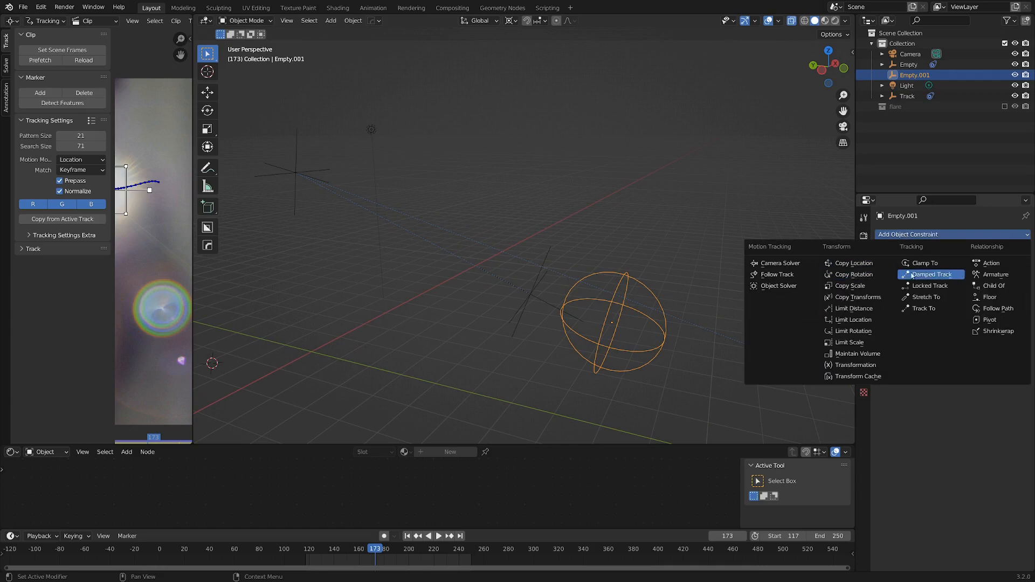
Step: Add a Damped Track constraint targeting Track along the Y axis
left_click(931, 273)
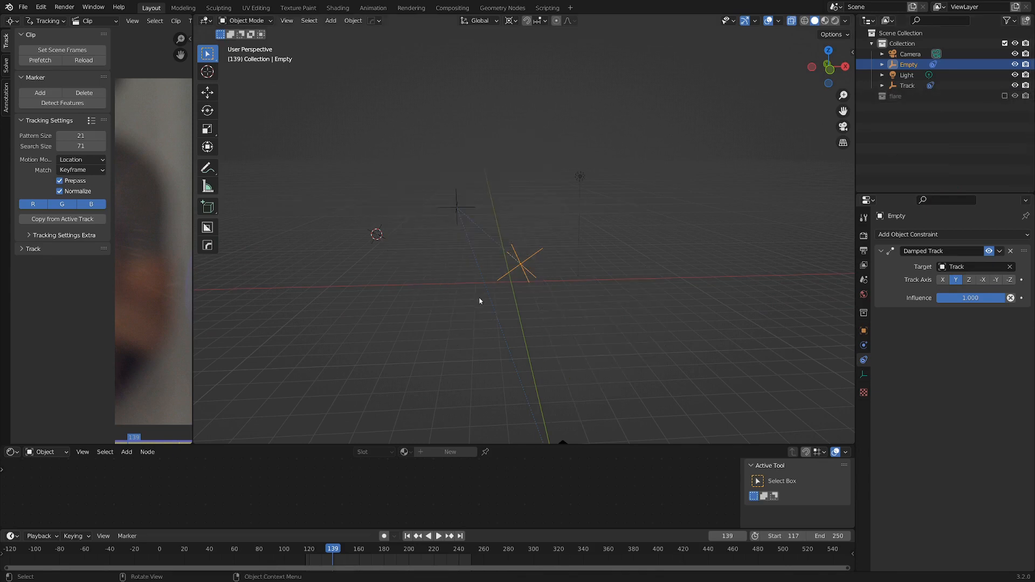
Step: Add a plane mesh copying the empty's rotation and begin parenting it with Ctrl+P
key("shift+s")
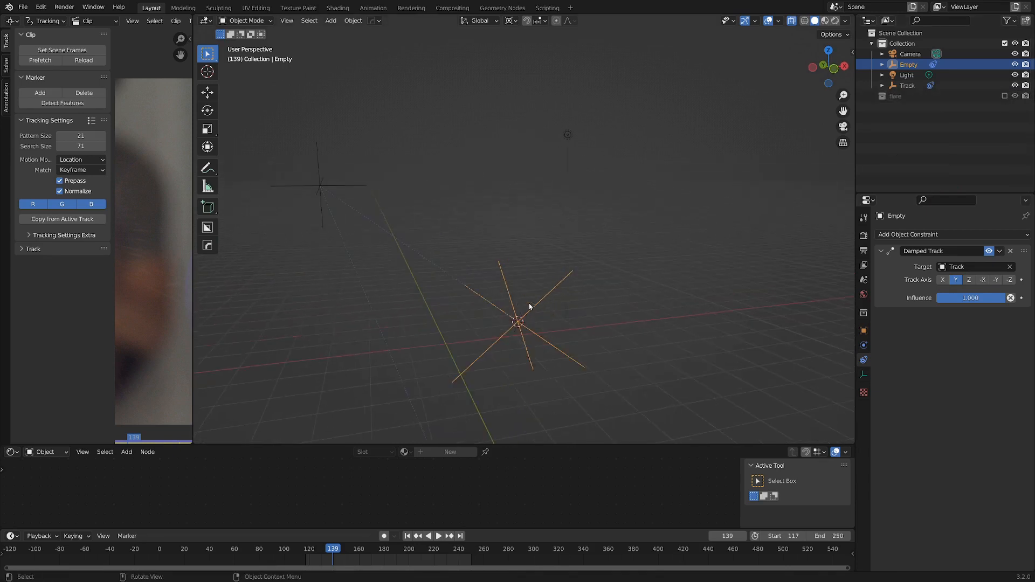
left_click(329, 21)
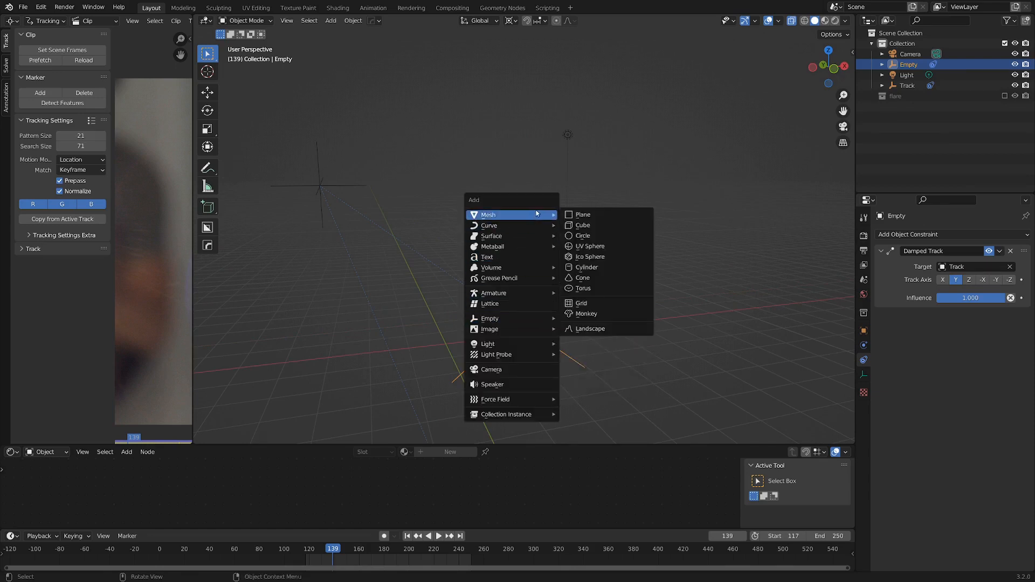
left_click(582, 214)
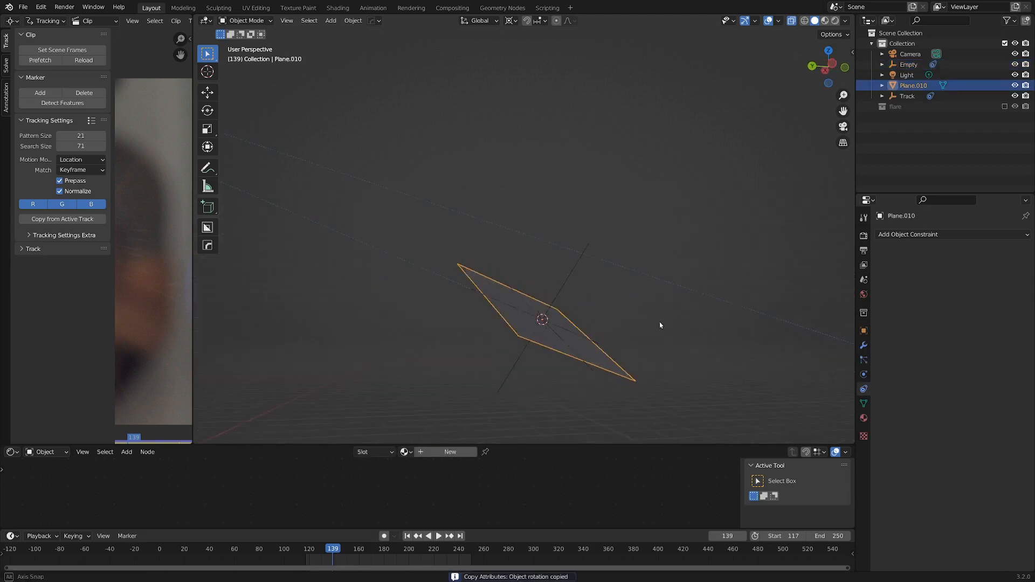
left_click_drag(660, 324, 556, 299)
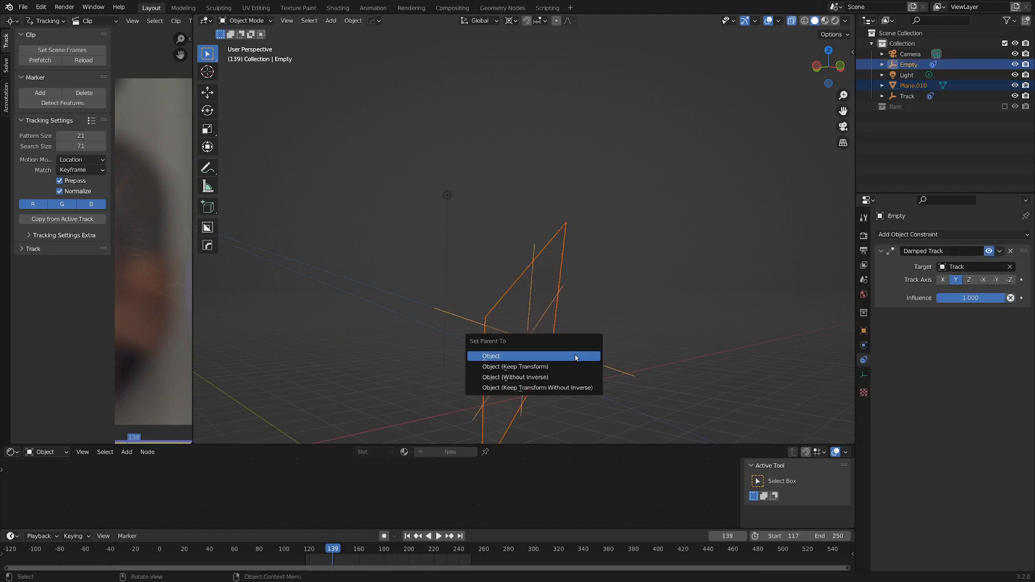
Step: Parent the plane to the empty as Object, offset it, and duplicate a second plane
left_click(490, 355)
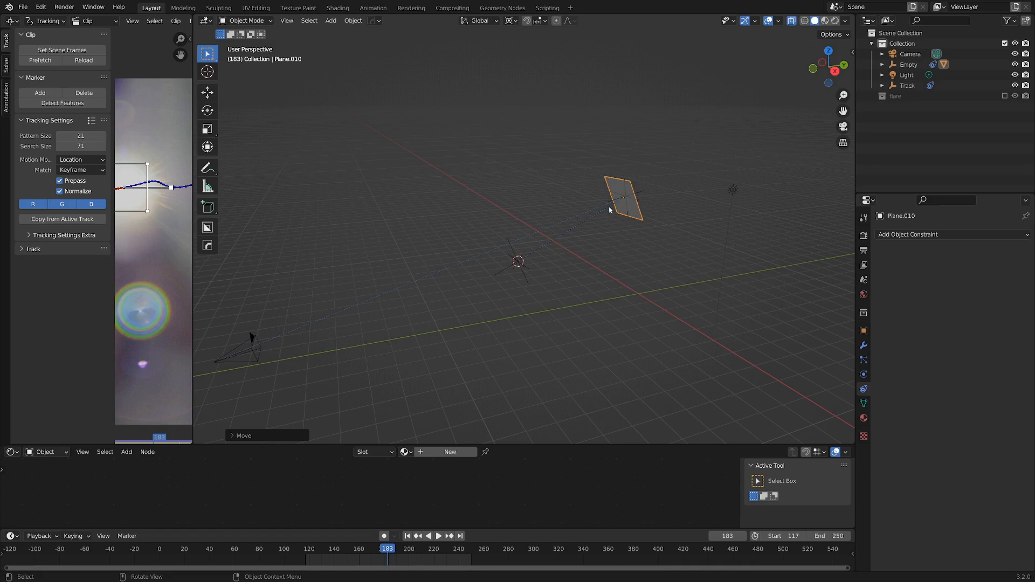
left_click_drag(620, 197, 640, 191)
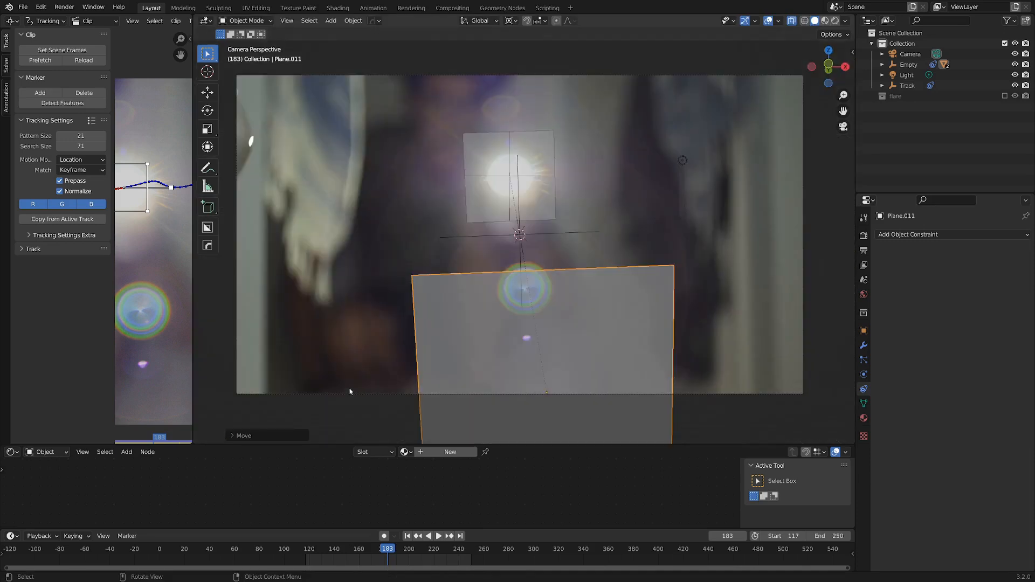
mouse_move(456, 357)
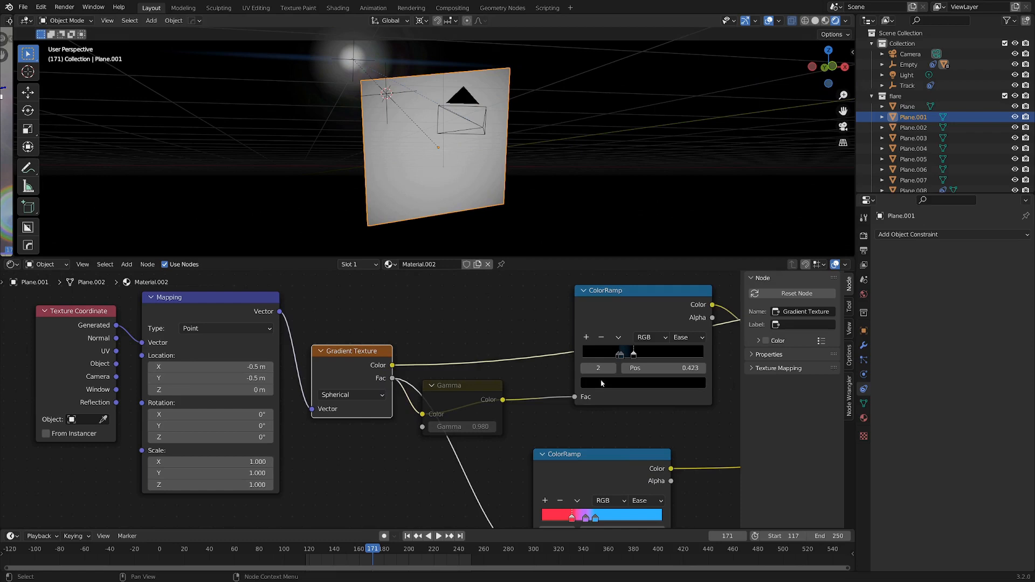
Step: Adjust the spherical gradient's ramp stops and place the Emission node for the pink-to-blue glow
left_click_drag(642, 367, 653, 368)
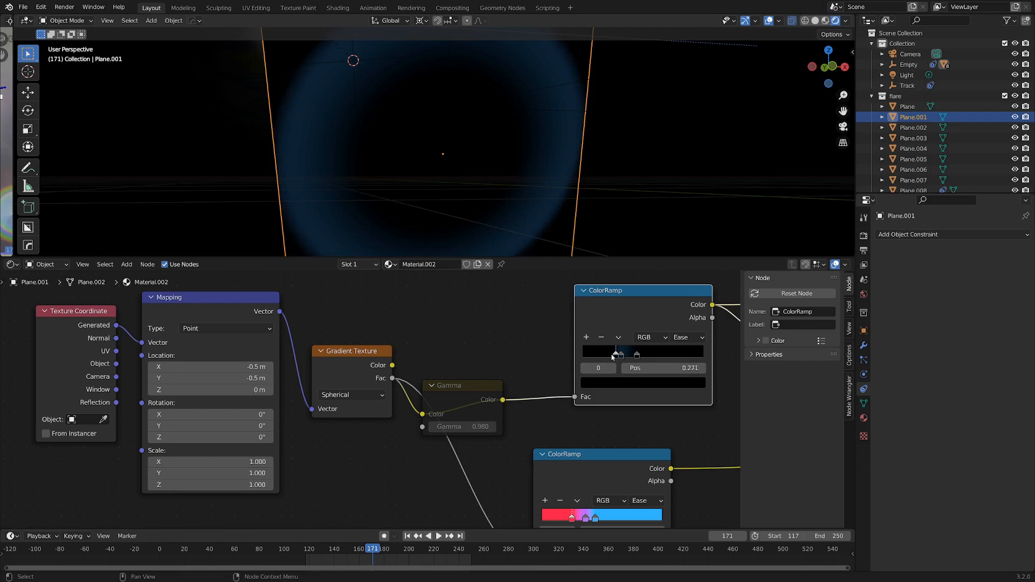
left_click_drag(617, 352, 621, 352)
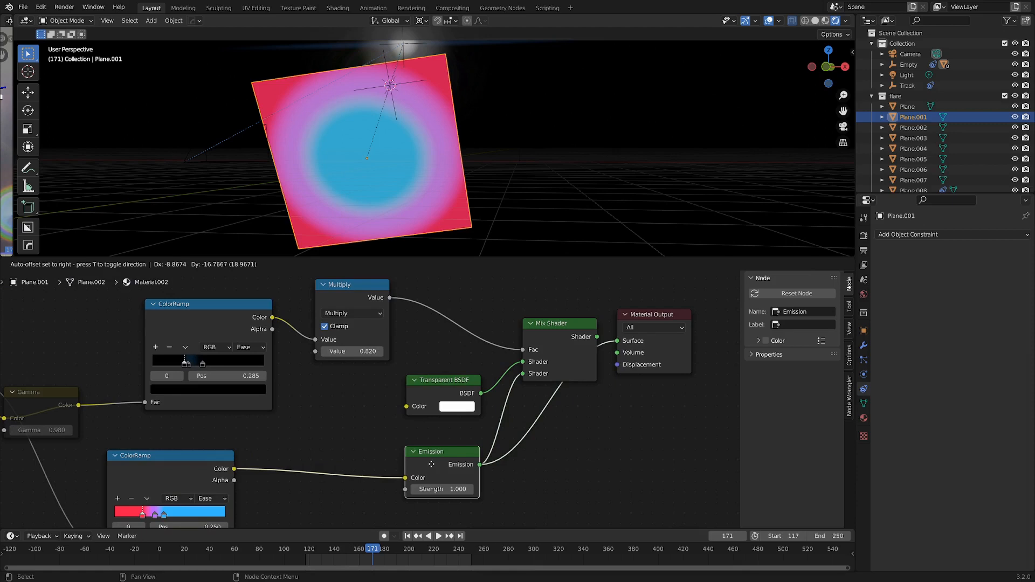
left_click(558, 323)
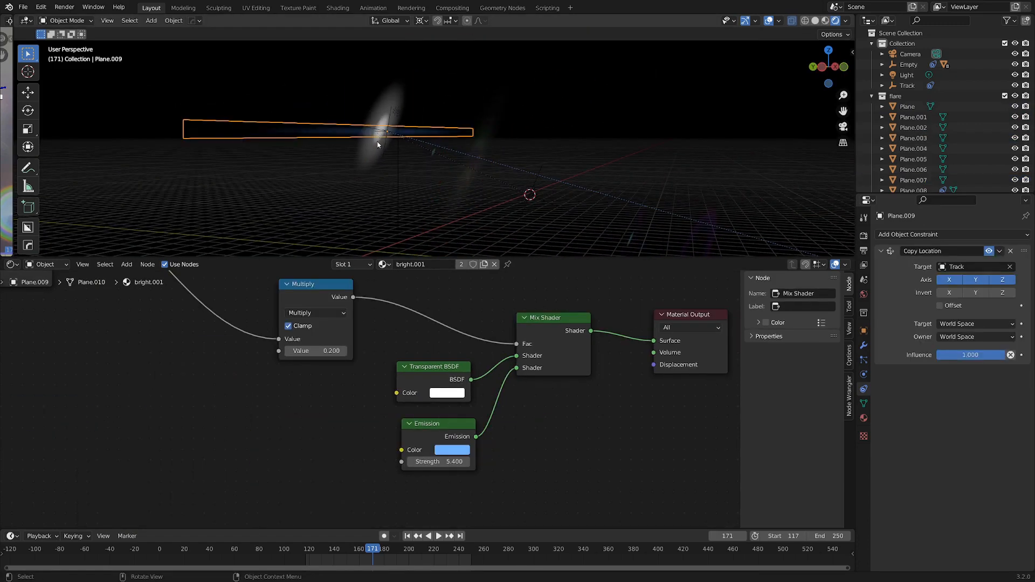
Step: Configure Plane.009's streak emission and Copy Location to Track, then view through the camera
left_click(914, 127)
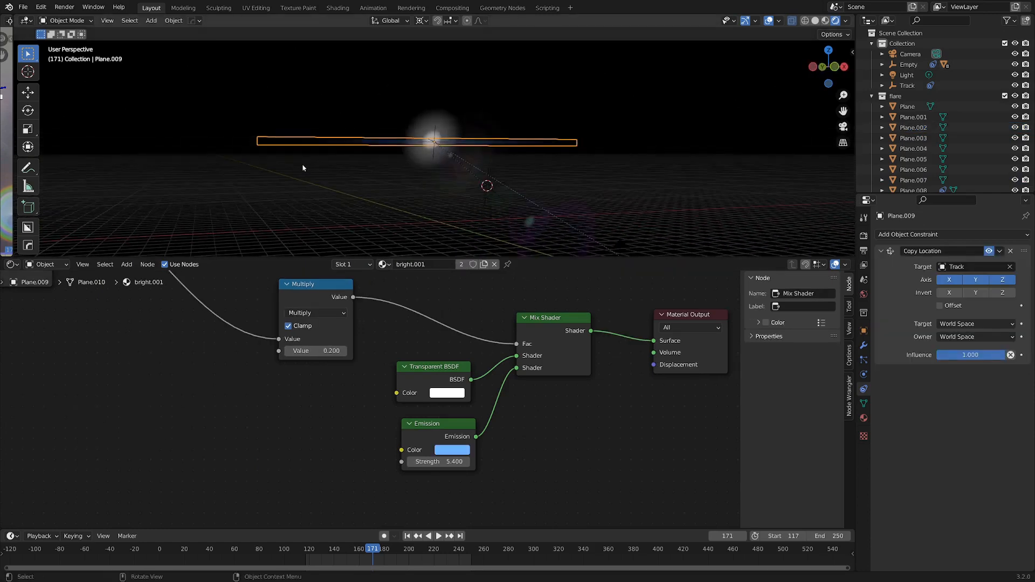
key("KP_0")
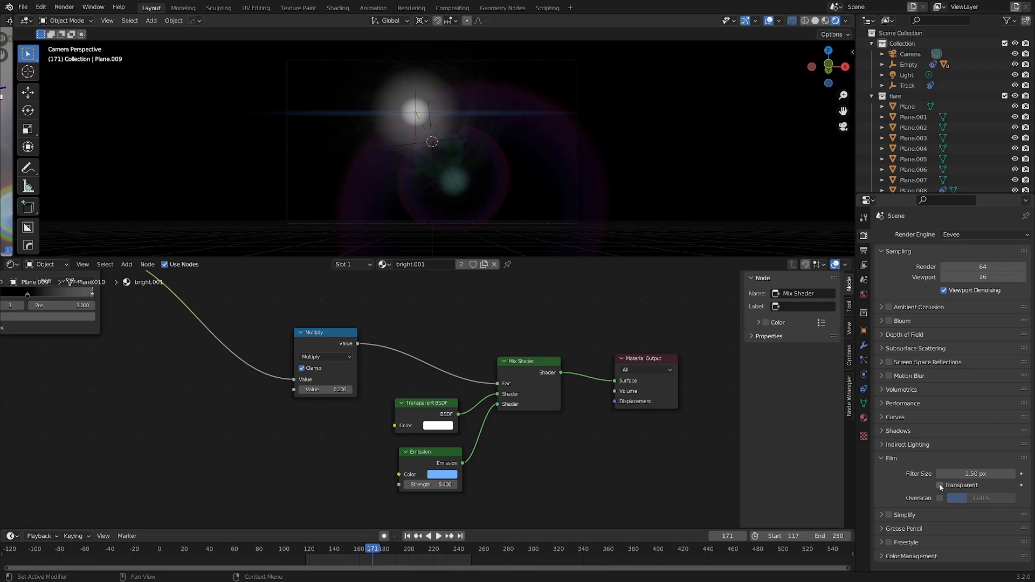
Step: Toggle Film Transparent on and off to compare the flare with the footage
left_click(938, 485)
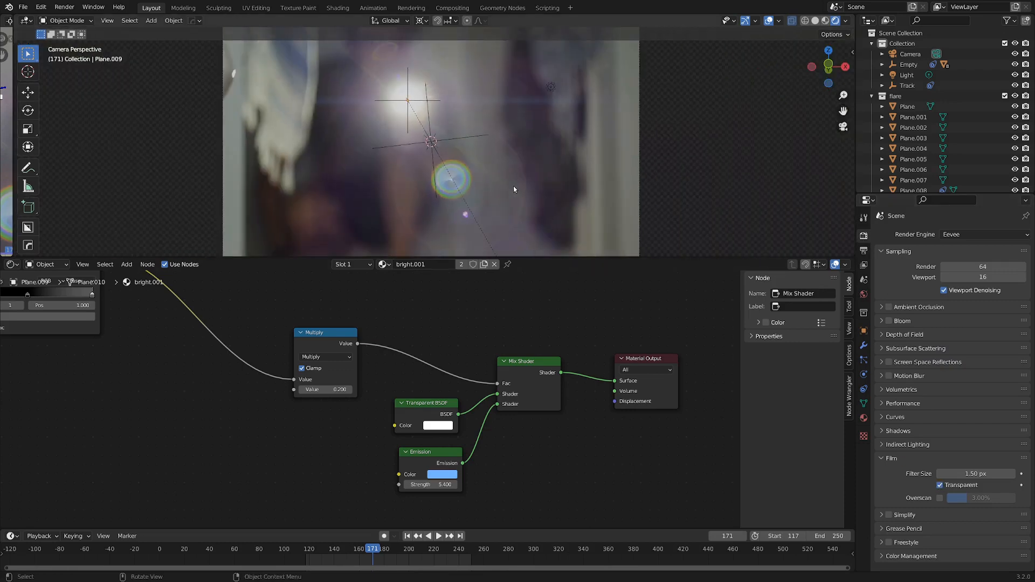
scroll("down", 3)
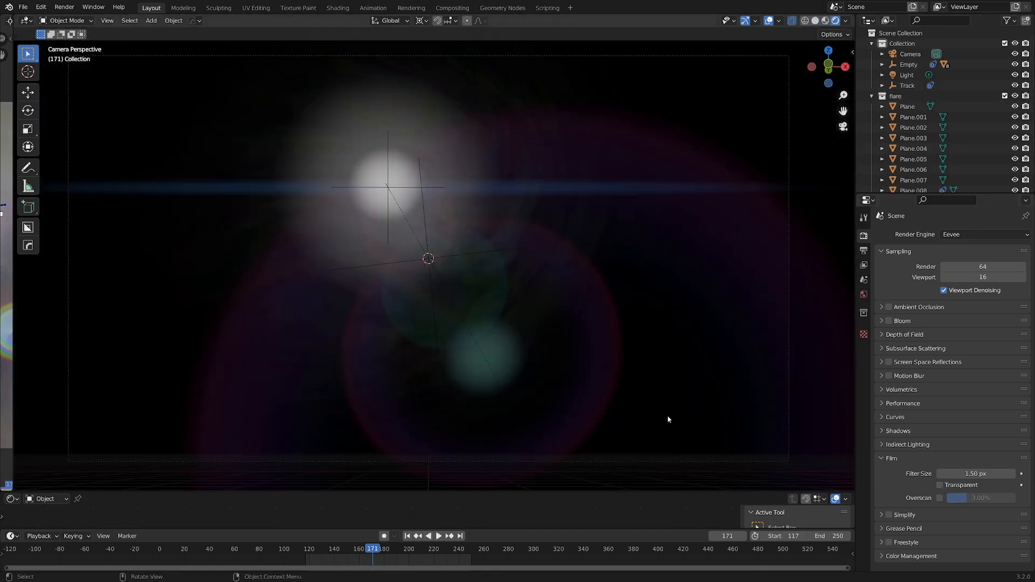
Step: Start timeline playback to watch the flare elements track the moving light
left_click(438, 535)
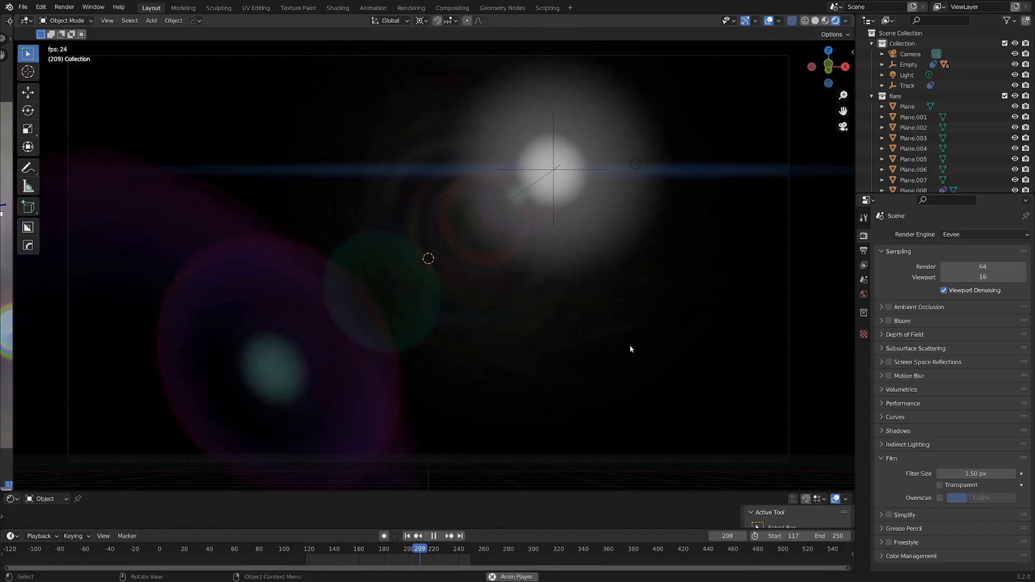